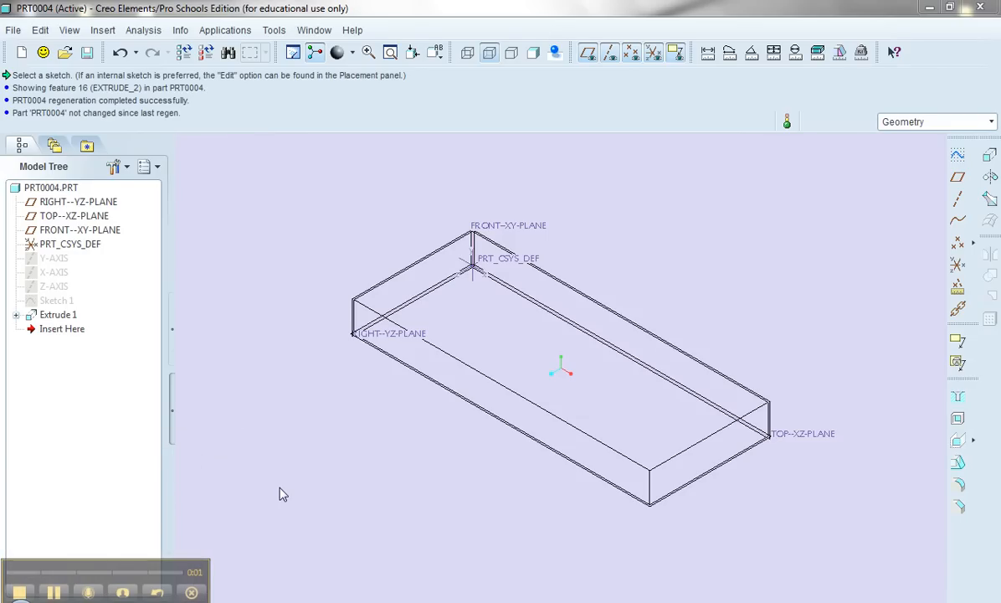
mouse_move(431, 534)
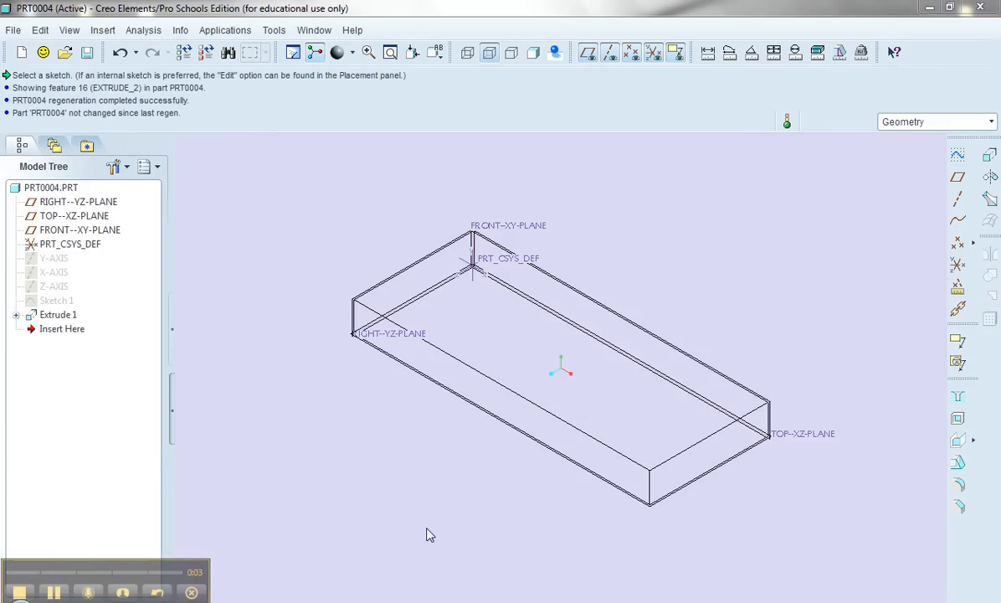
- Hide the default FRONT, RIGHT datum planes, axes and CSYS so only the block shows
drag(431, 534, 477, 486)
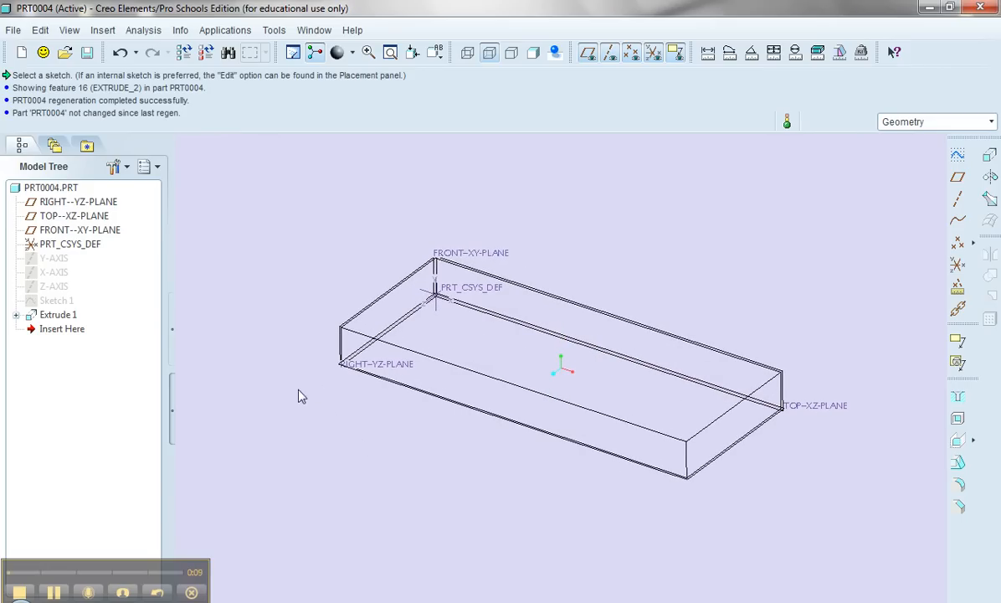
mouse_move(186, 236)
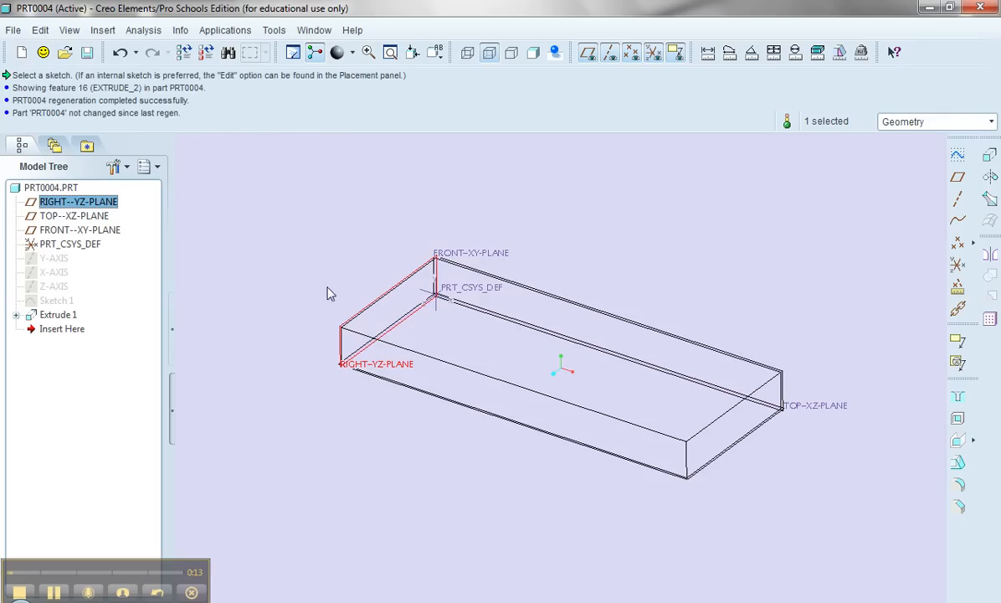
mouse_move(499, 325)
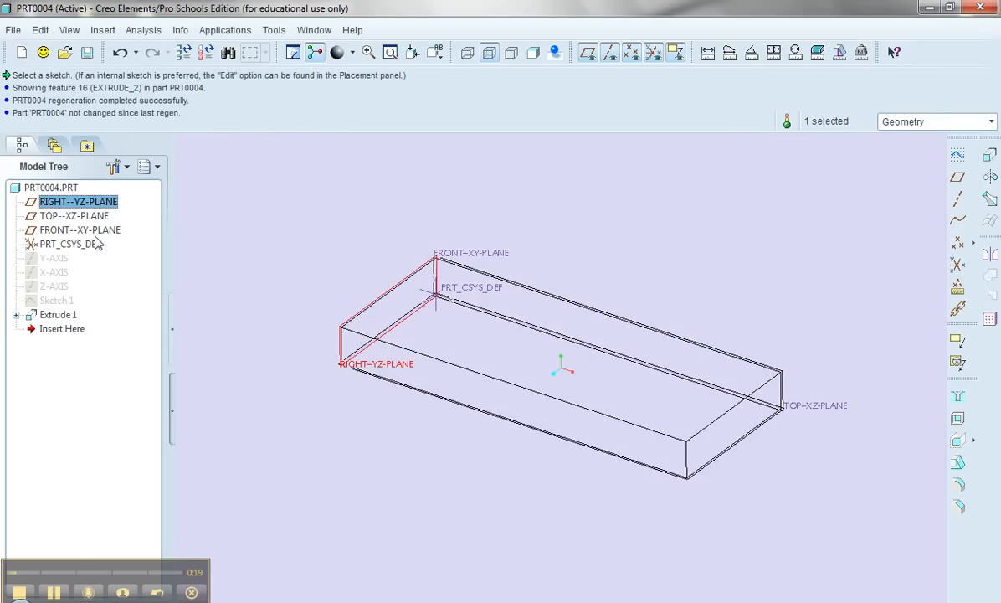
click(80, 229)
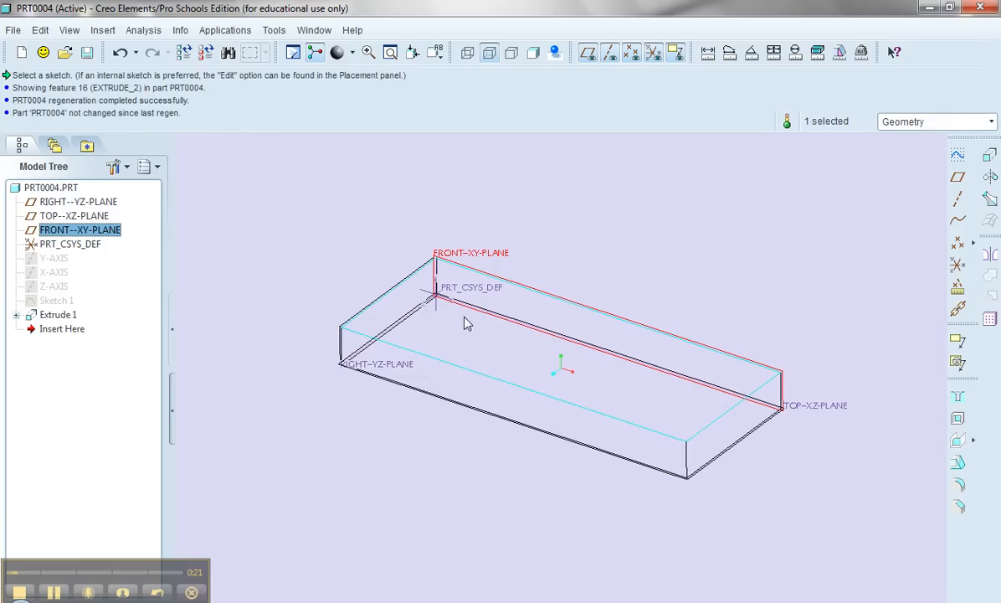
mouse_move(455, 330)
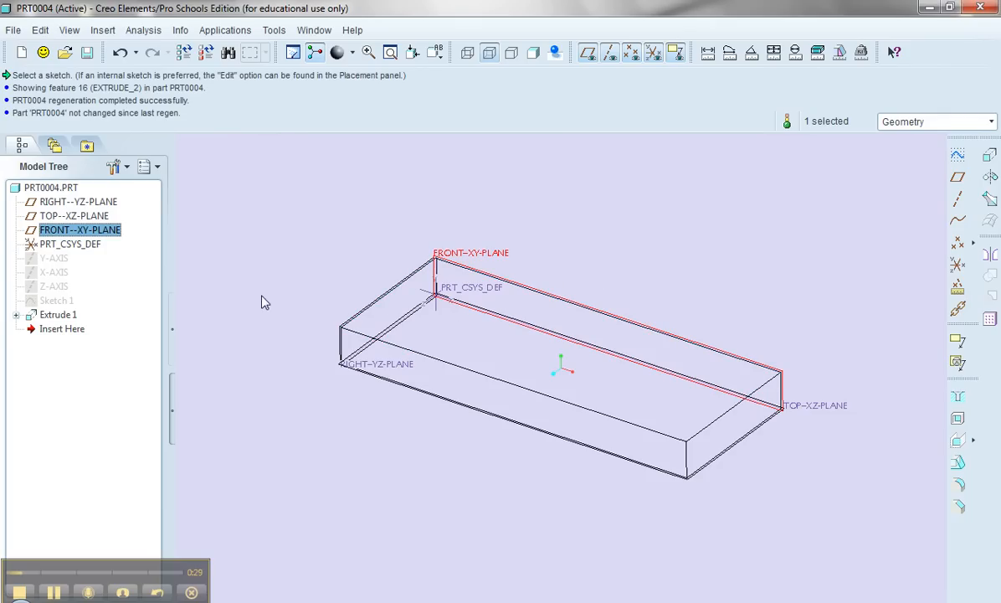
mouse_move(276, 298)
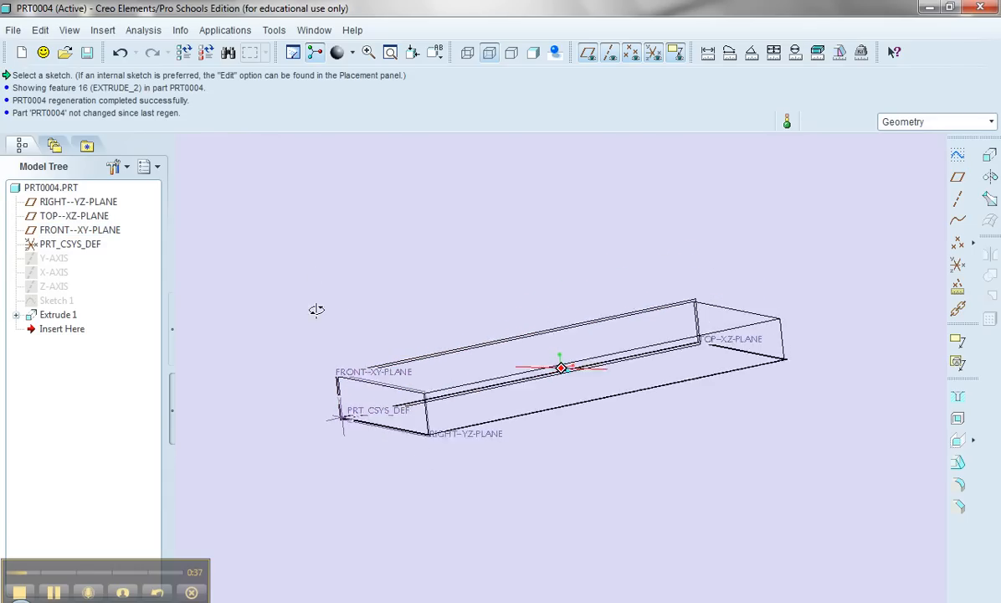
click(77, 201)
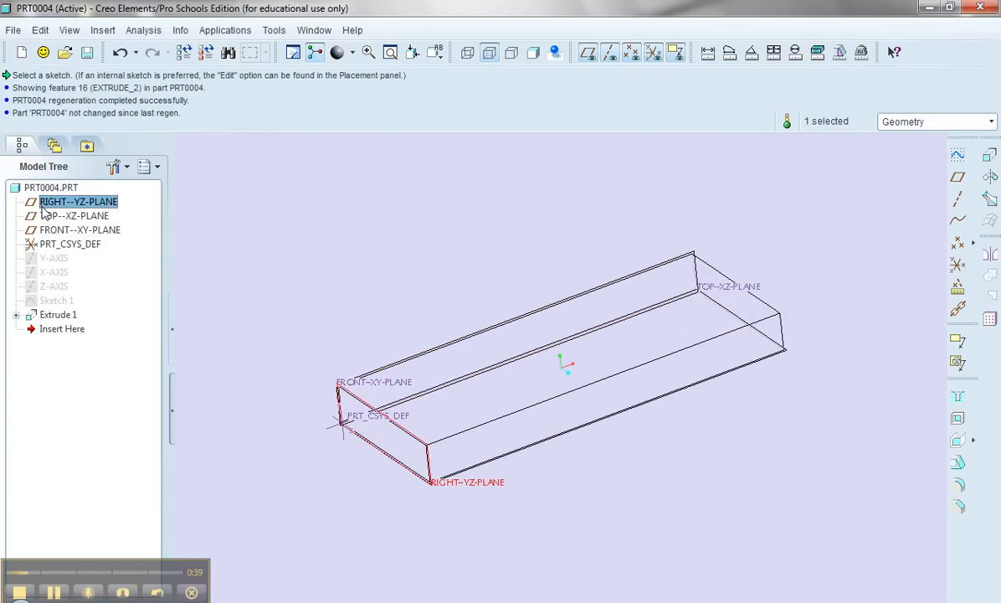
click(71, 244)
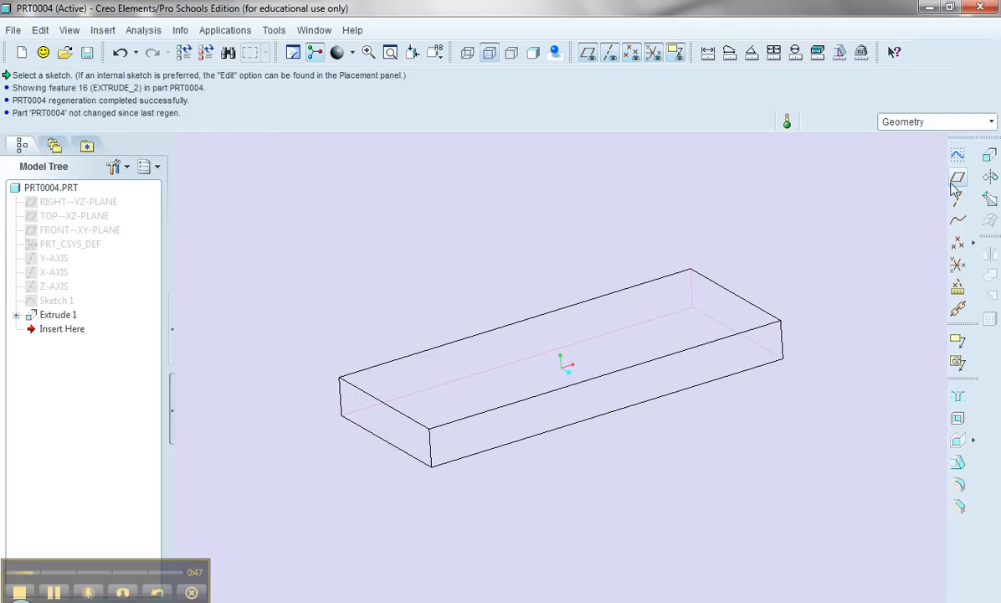
- Create datum plane DTM1 offset 72.50 from the block's left end face
click(957, 177)
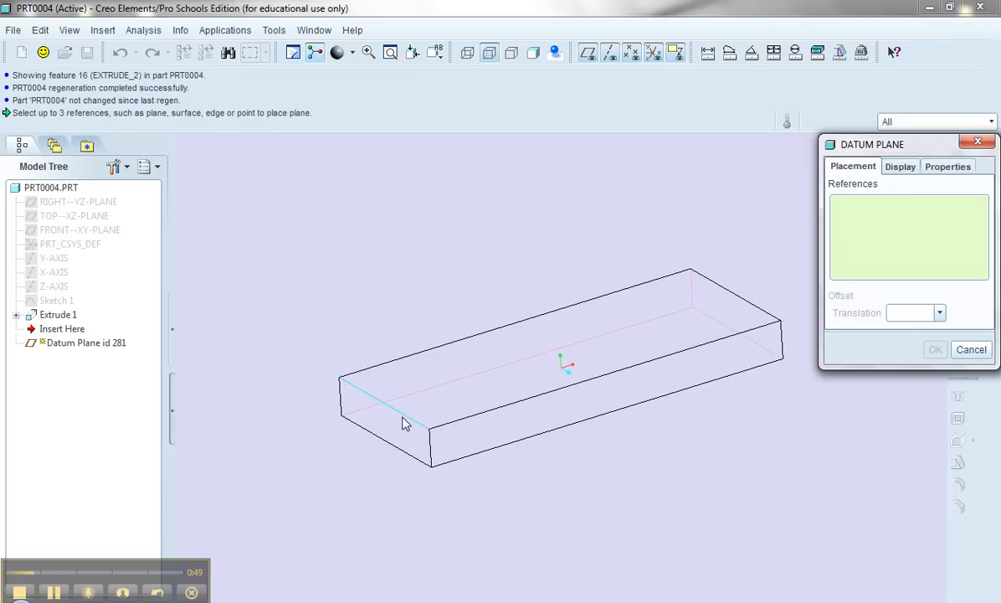
click(402, 419)
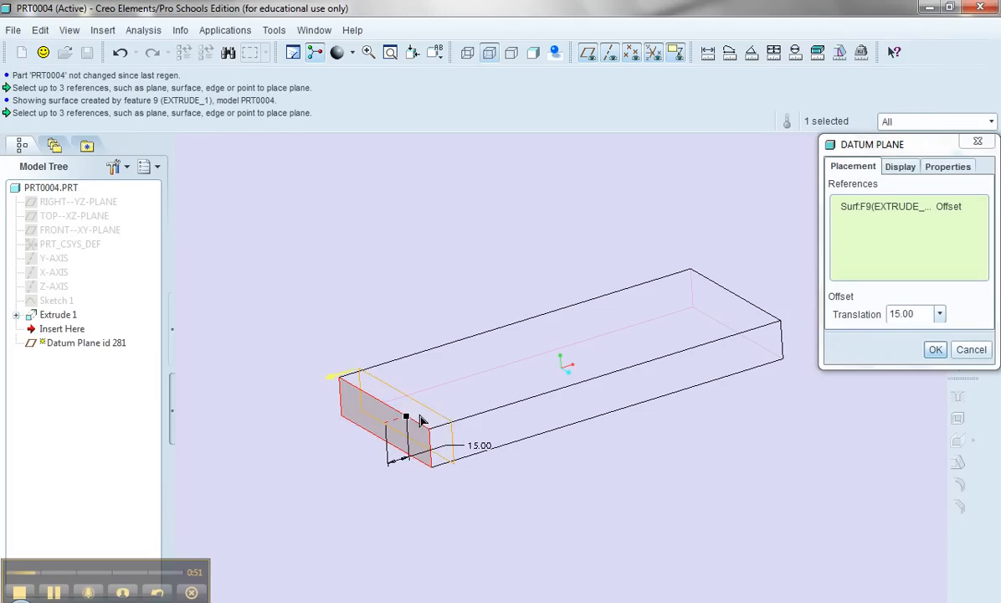
drag(405, 419, 487, 392)
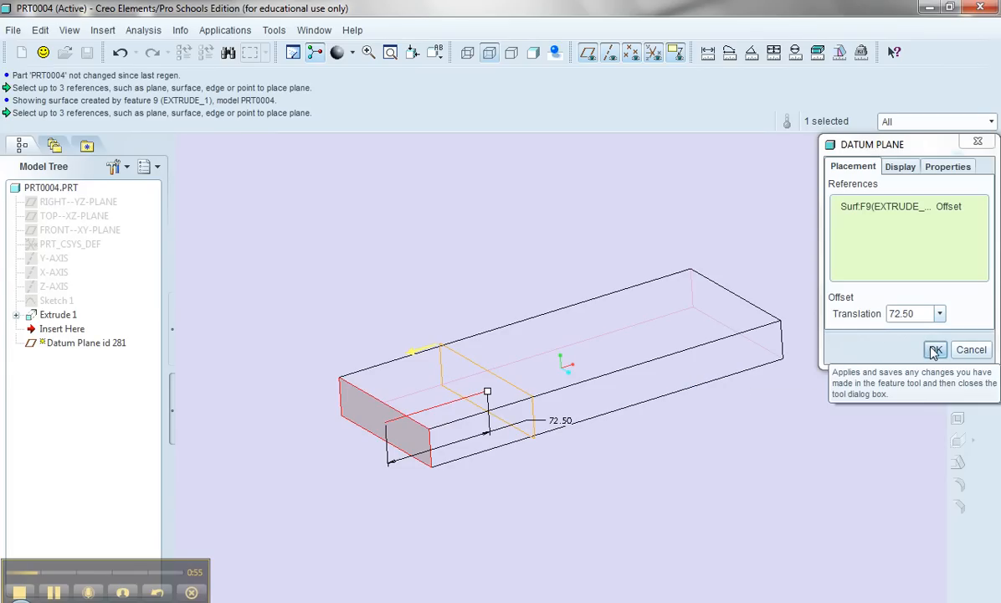
click(937, 350)
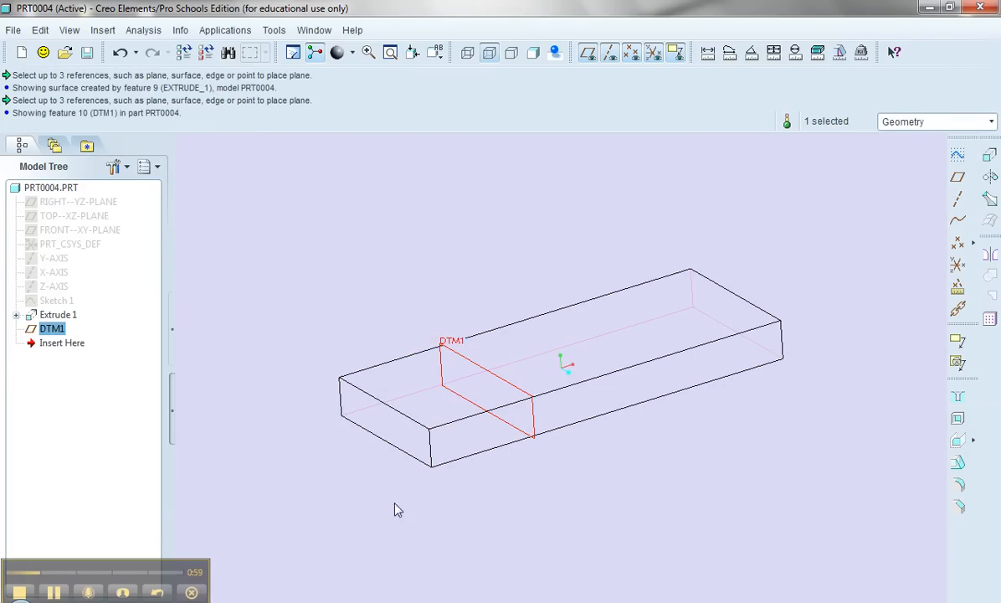
mouse_move(890, 392)
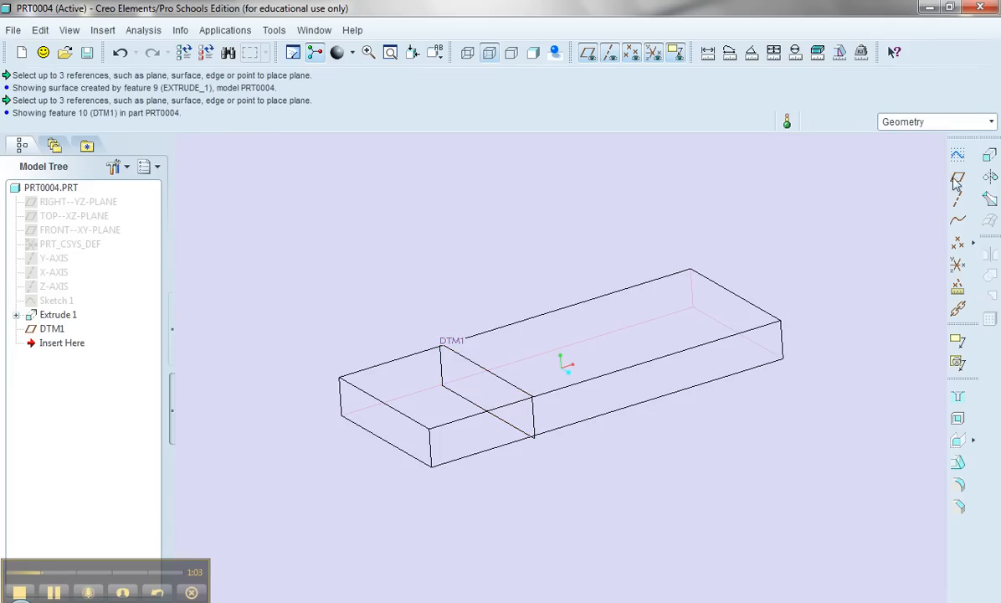
- Create datum plane DTM2 offset 35.00 inward from the block's long front face
click(653, 385)
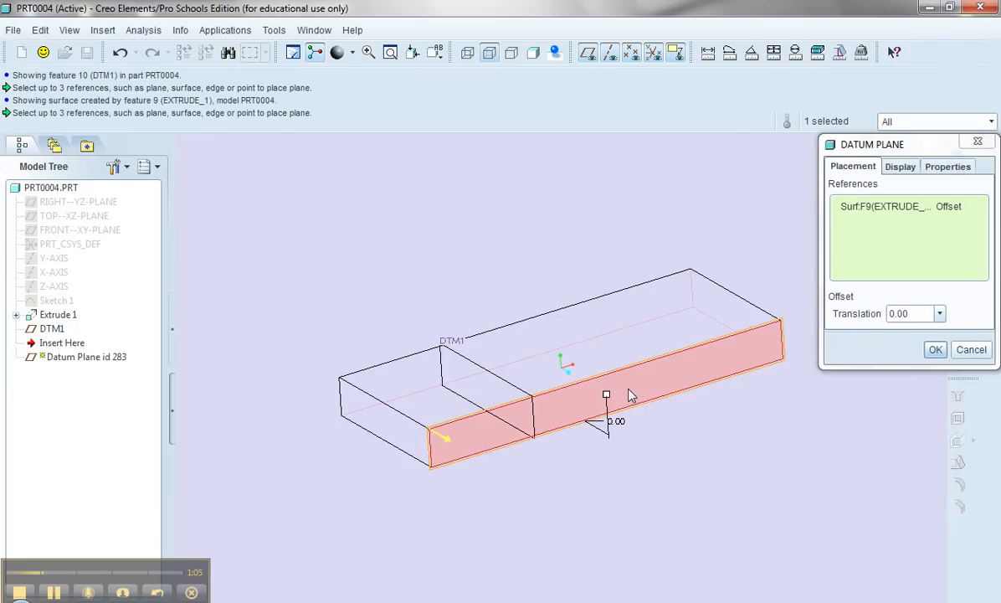
drag(606, 396, 590, 392)
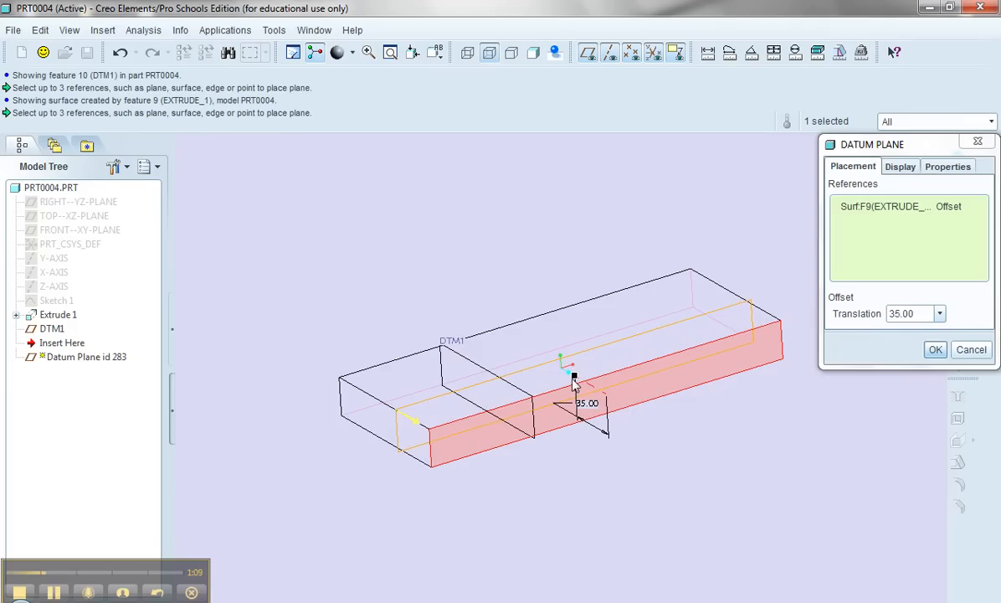
mouse_move(934, 350)
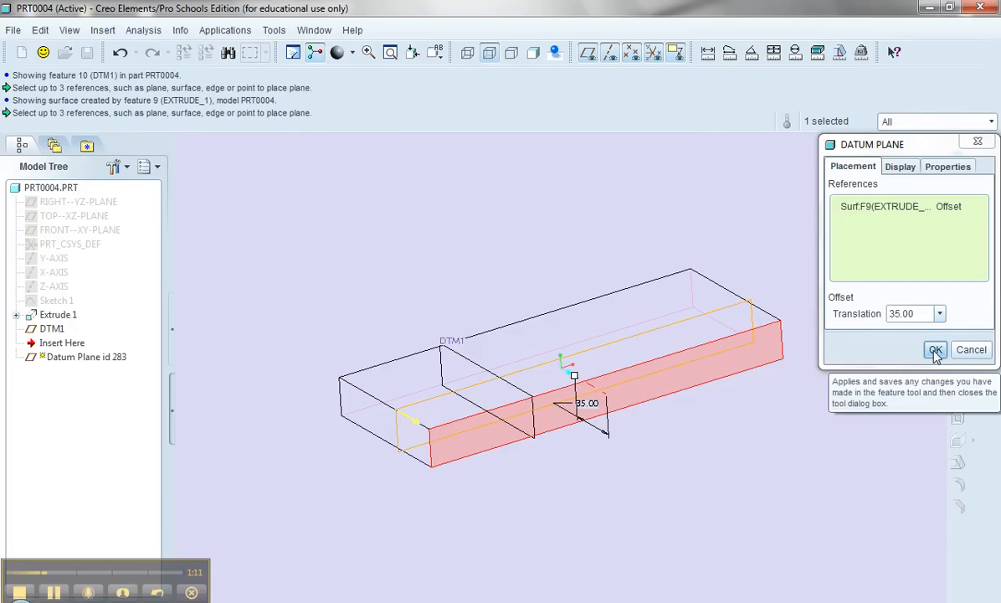
click(934, 349)
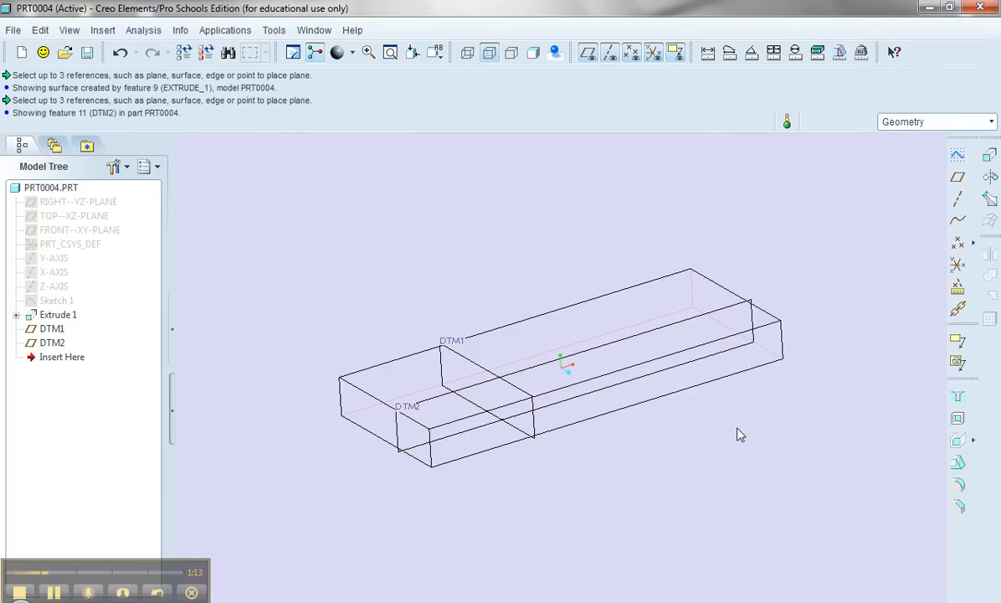
drag(737, 434, 757, 453)
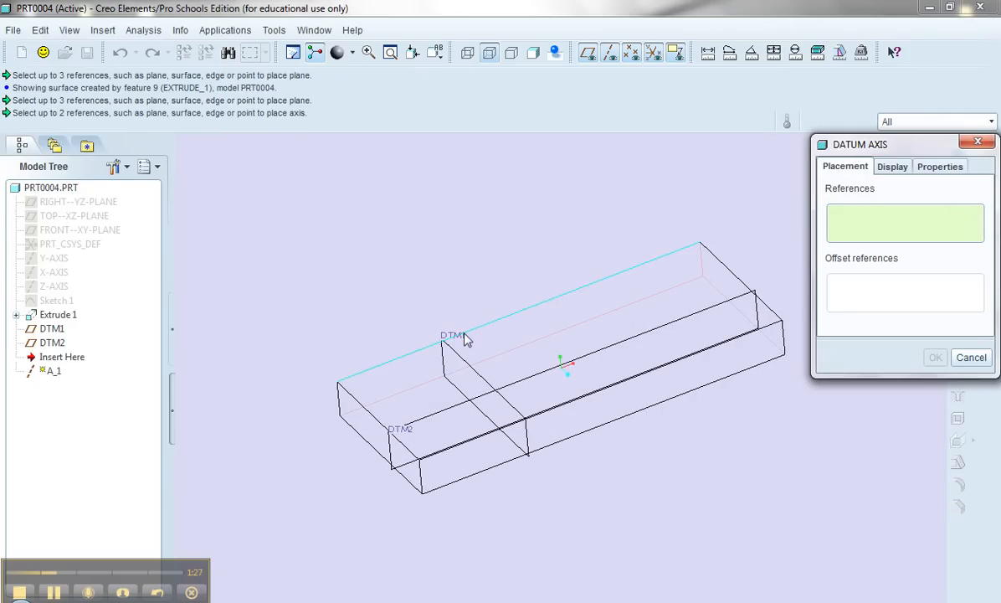
- Create datum axis A_1 through DTM1 and DTM2 as intersecting references
click(449, 339)
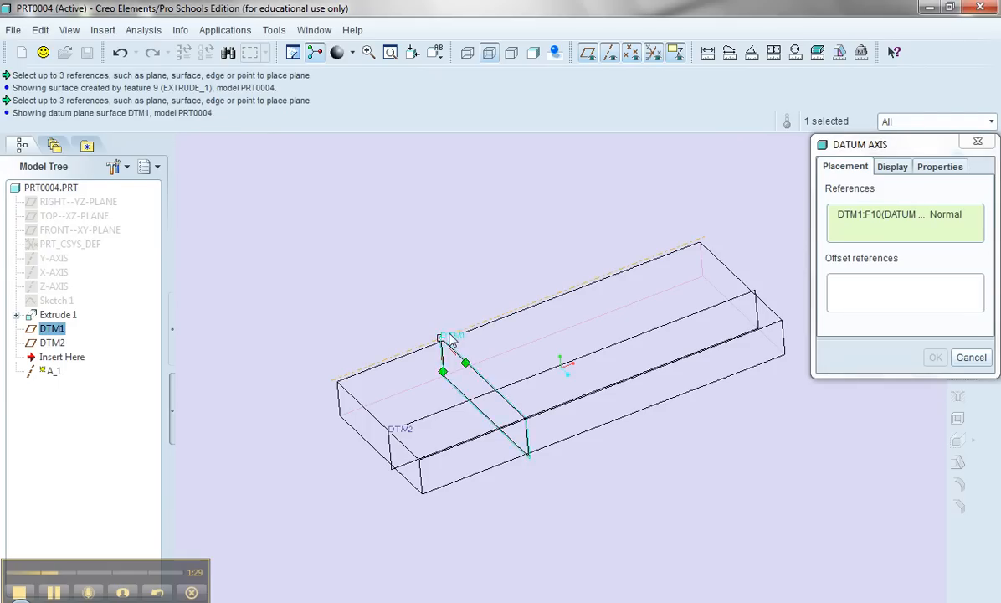
click(400, 429)
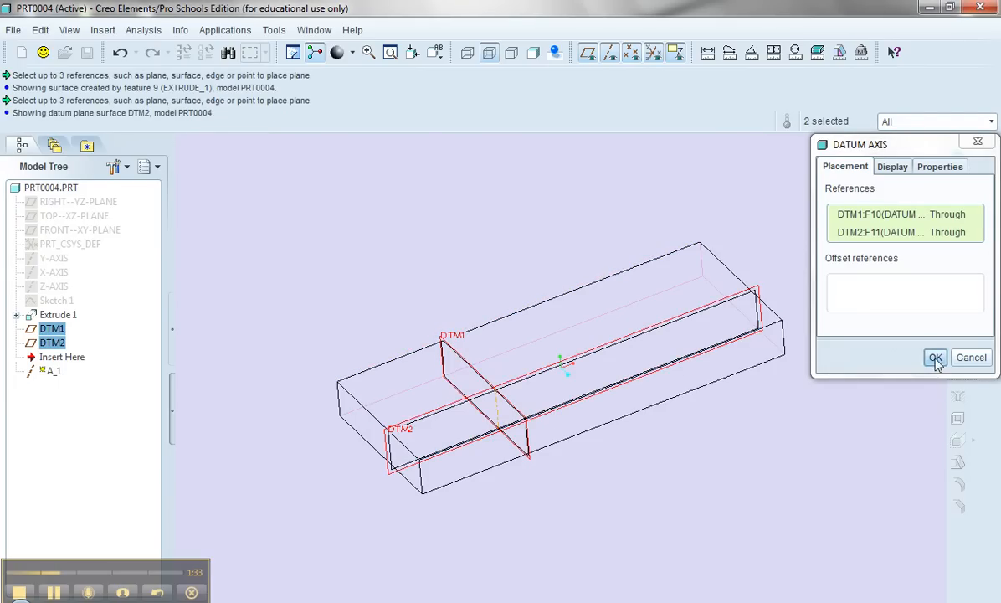
click(934, 357)
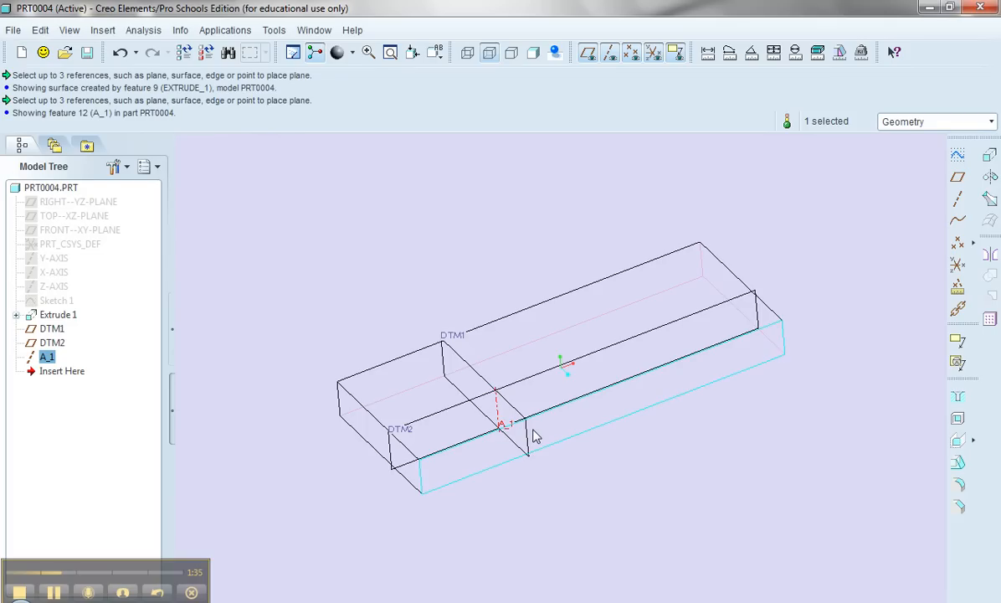
mouse_move(536, 437)
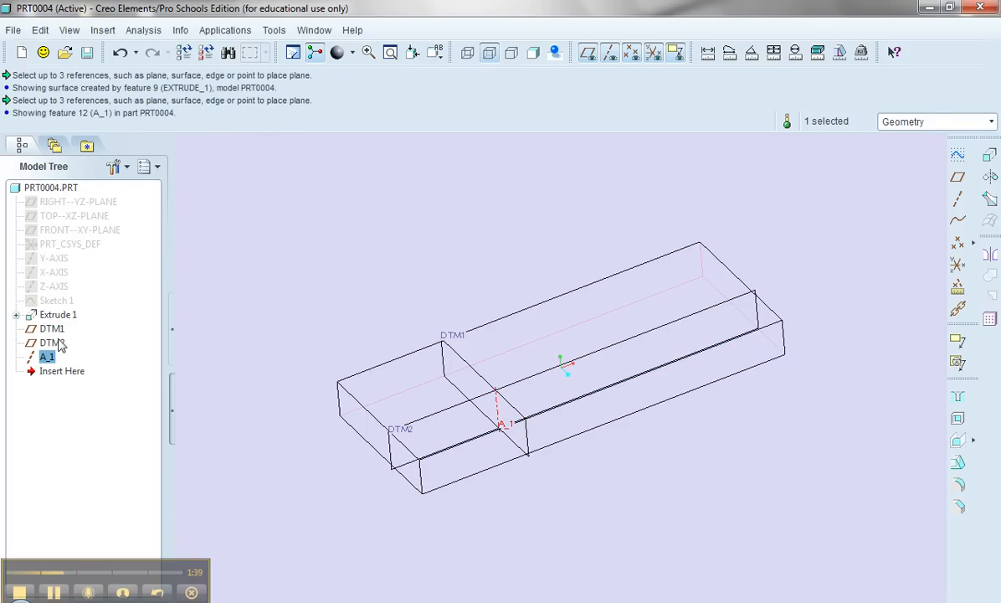
- Hide DTM1 and DTM2, leaving the block and axis A_1 visible
click(50, 328)
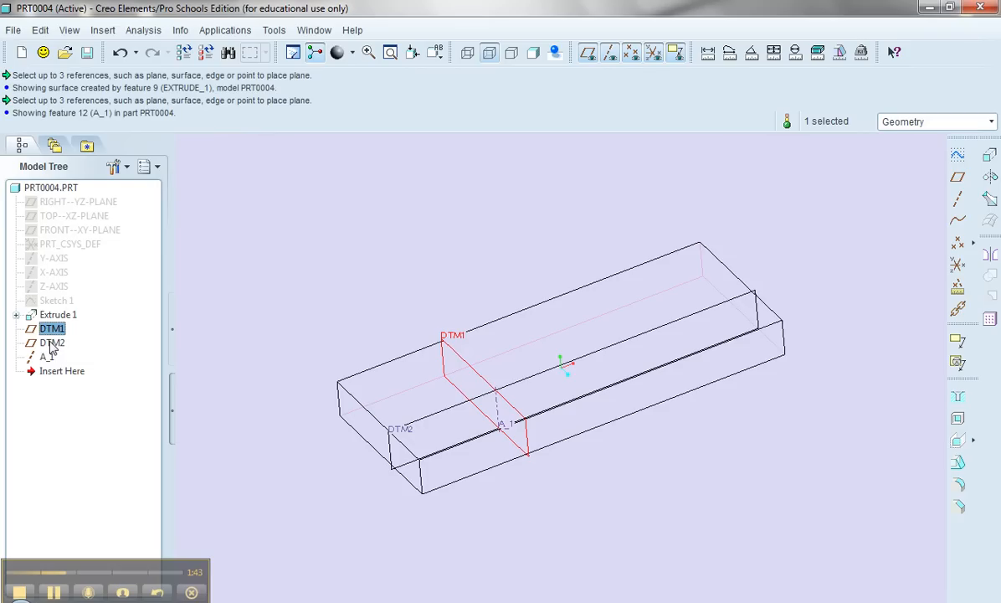
click(52, 341)
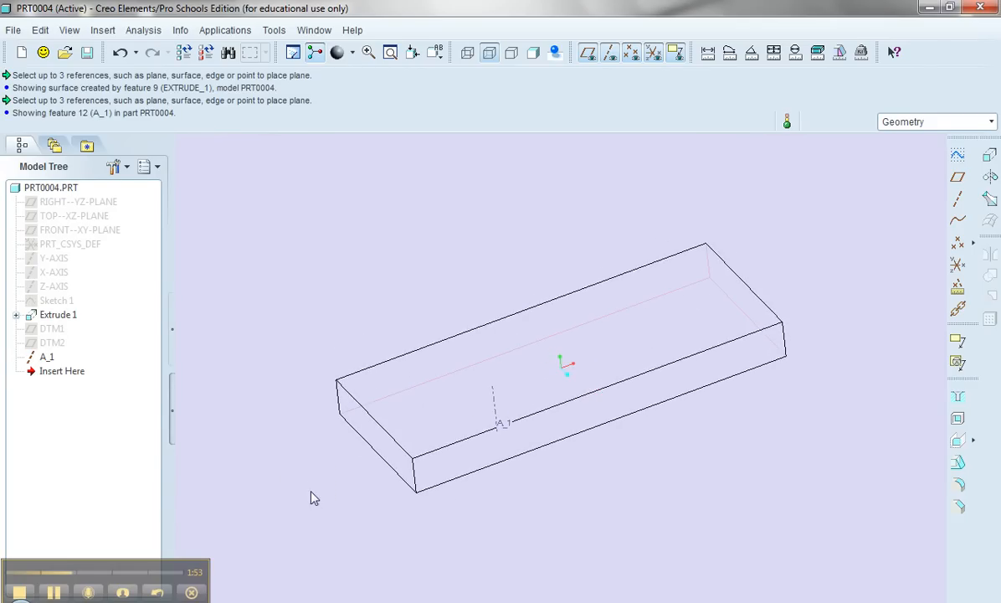
mouse_move(920, 205)
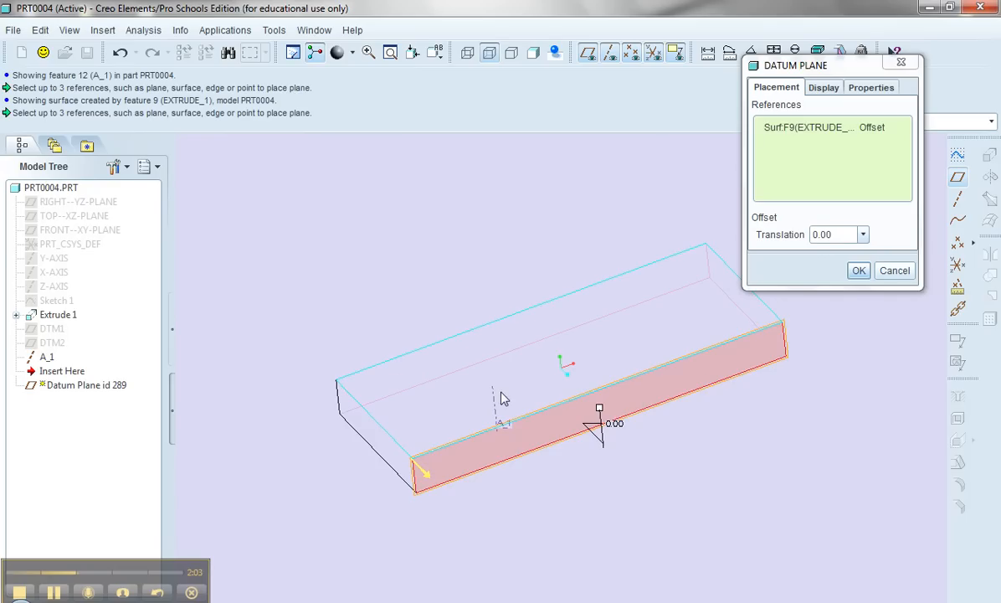
mouse_move(492, 398)
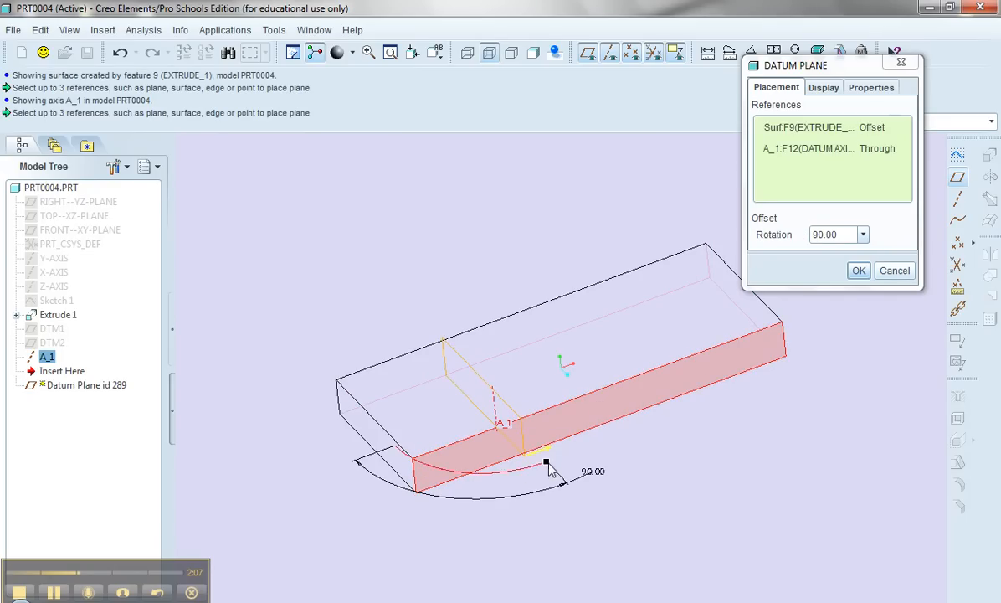
- Create DTM3 through axis A_1 rotated 31 degrees from the front face
drag(546, 462, 582, 442)
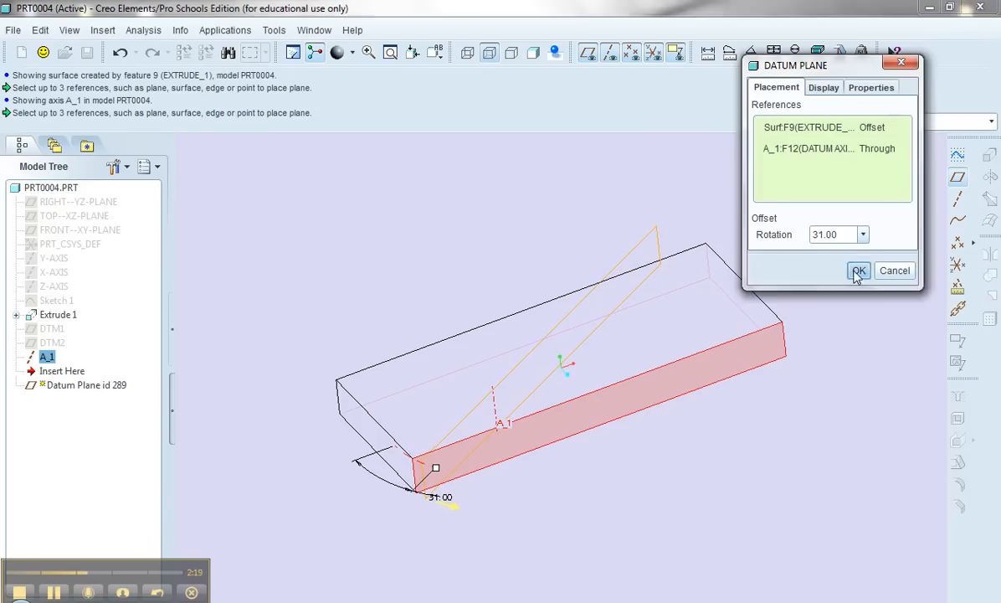
click(857, 272)
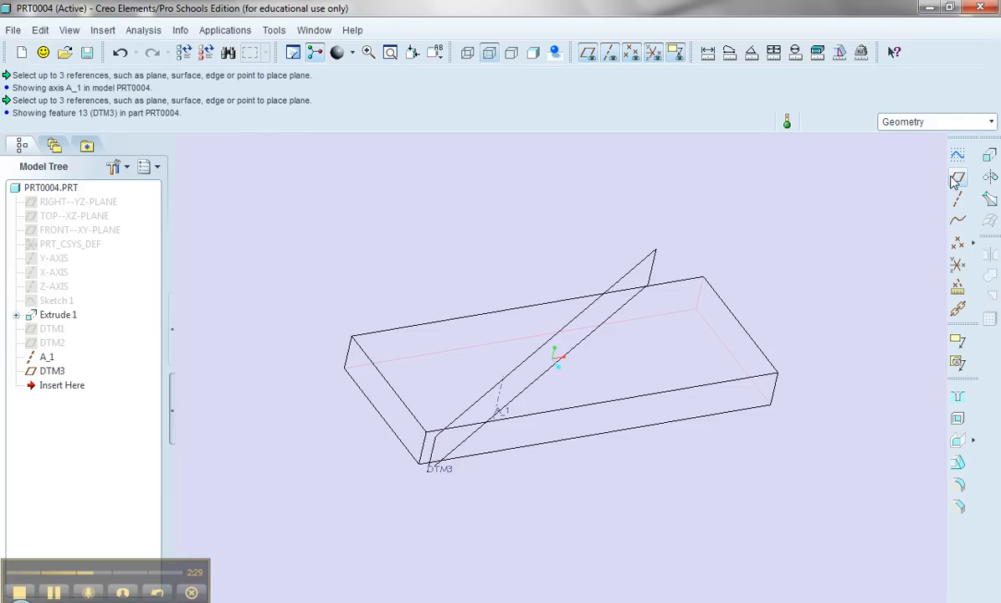
- Create DTM4 through axis A_1 rotated 90.00 degrees from DTM3
click(957, 178)
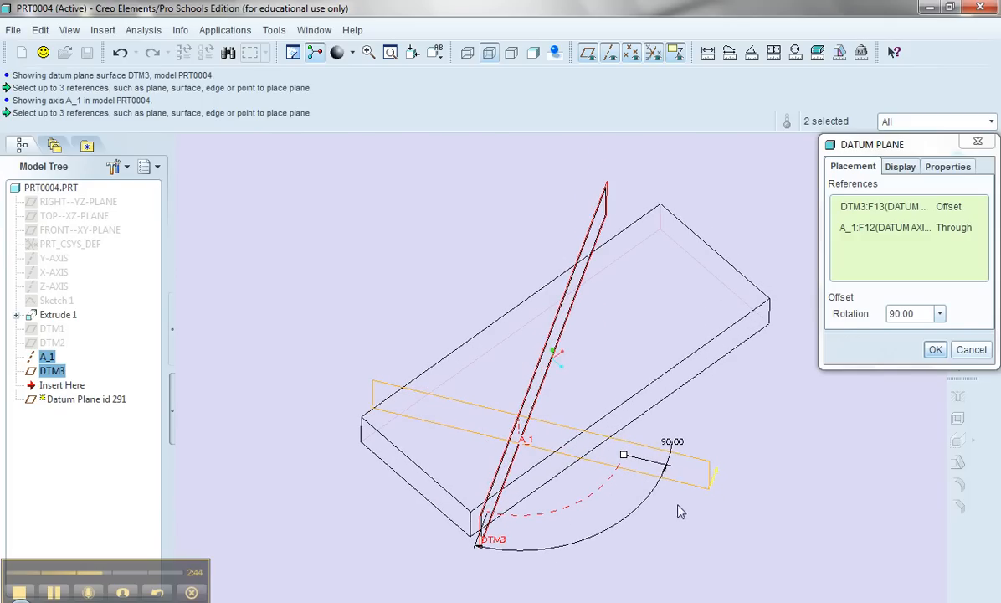
click(934, 349)
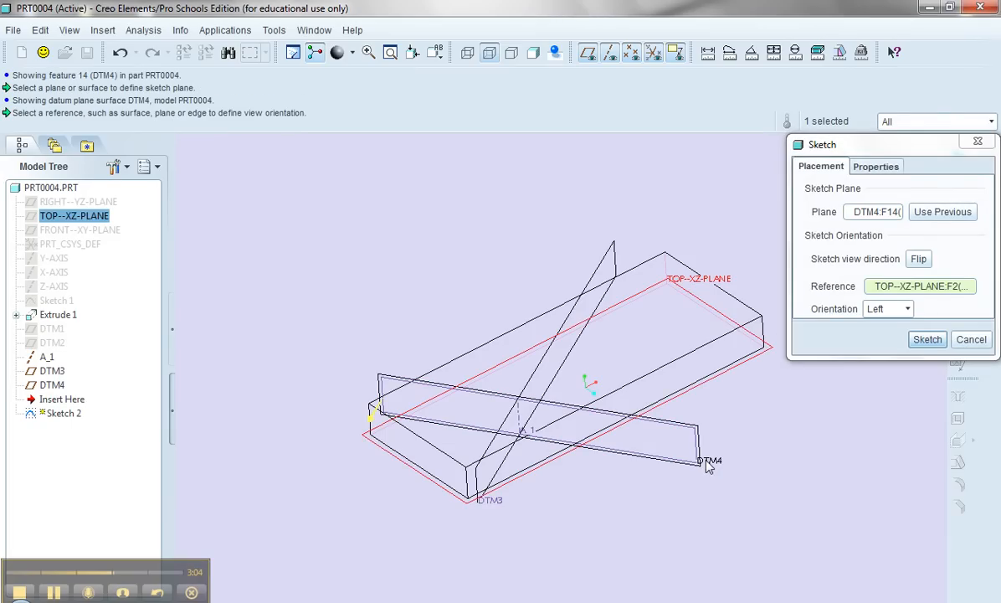
mouse_move(927, 338)
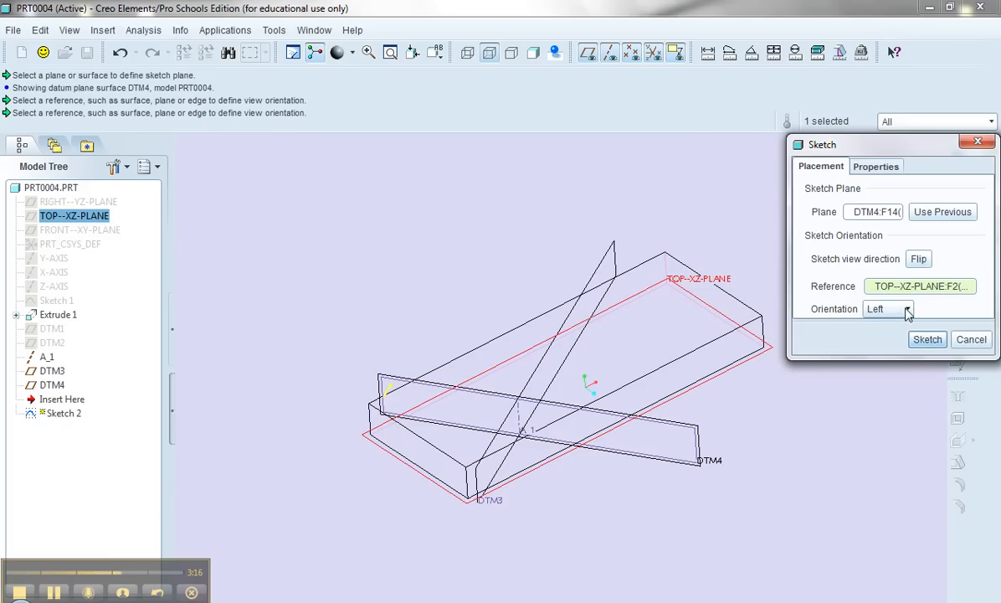
- Enter a sketch on DTM4 with the TOP plane as reference facing Bottom
click(908, 308)
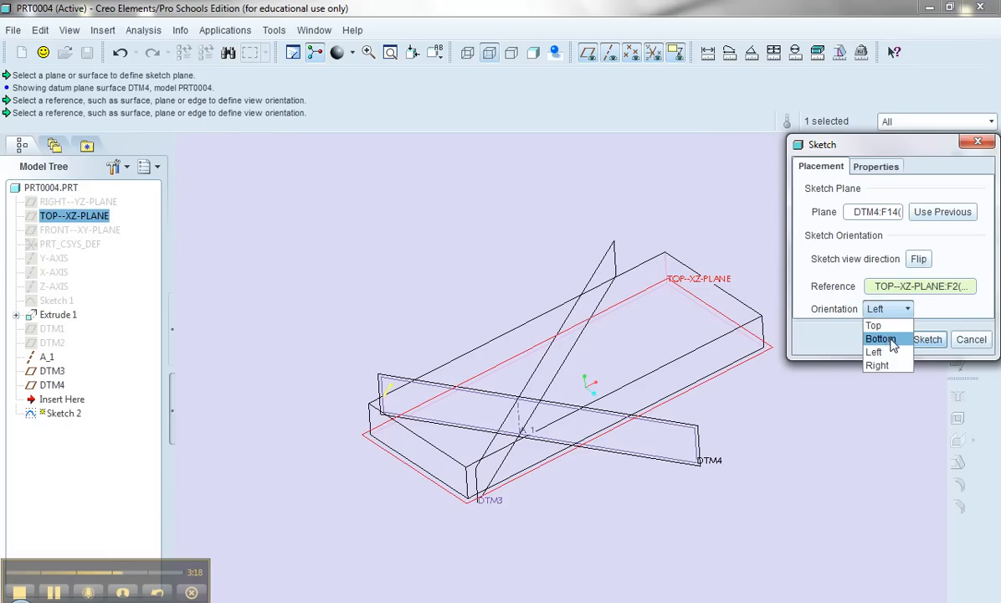
click(880, 338)
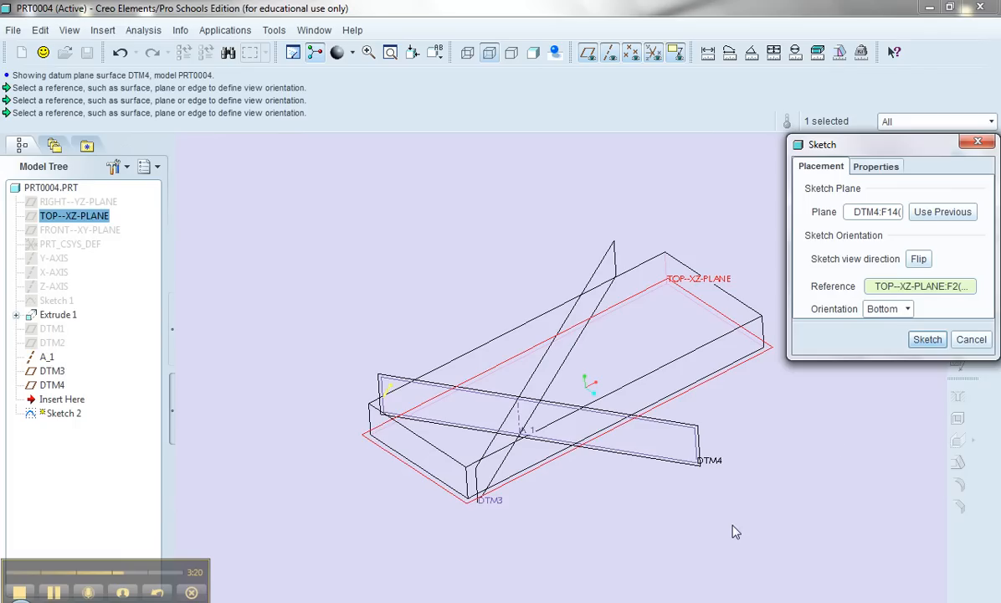
mouse_move(927, 338)
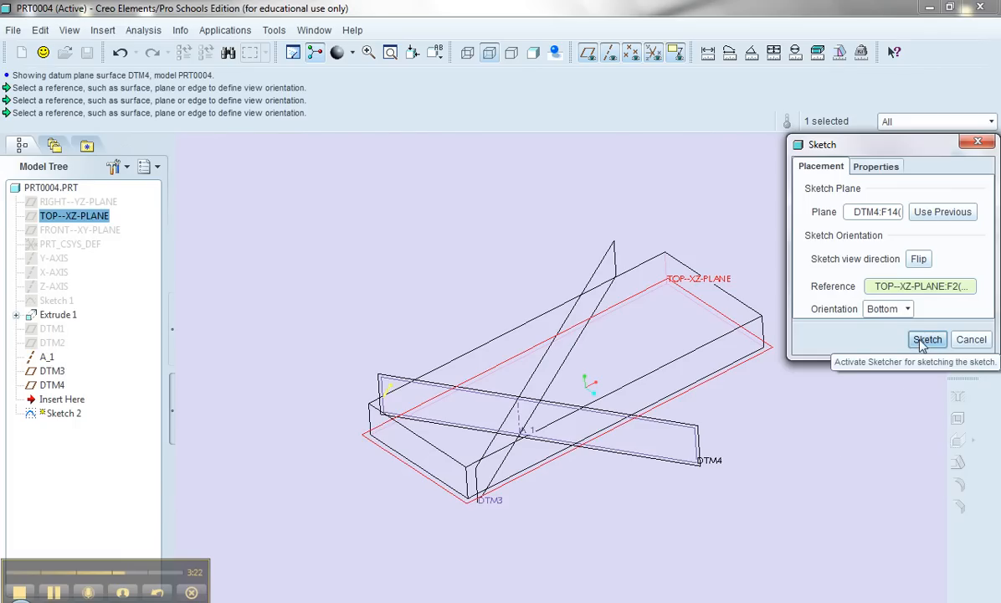
click(927, 338)
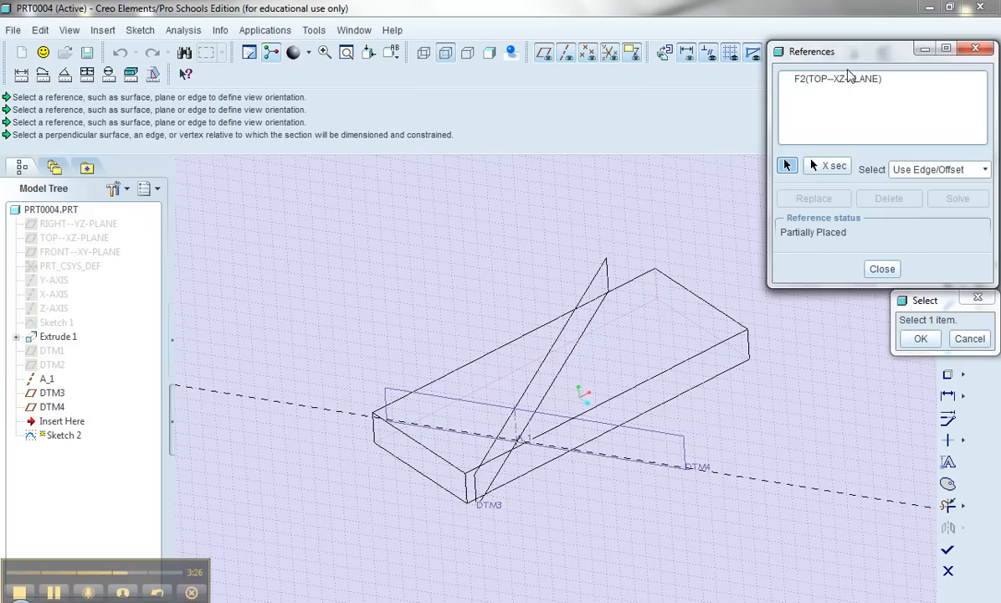
mouse_move(852, 134)
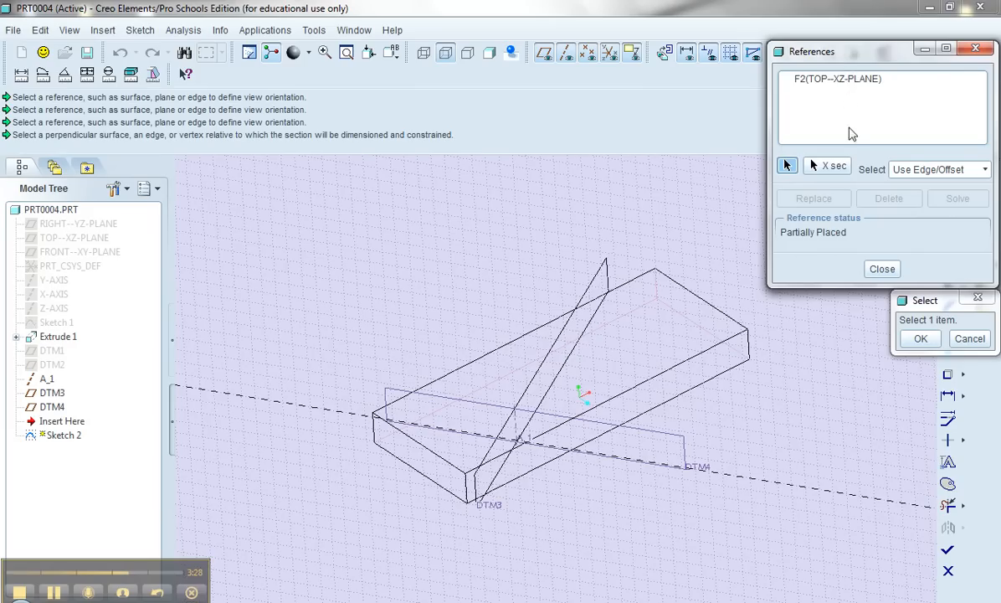
mouse_move(679, 298)
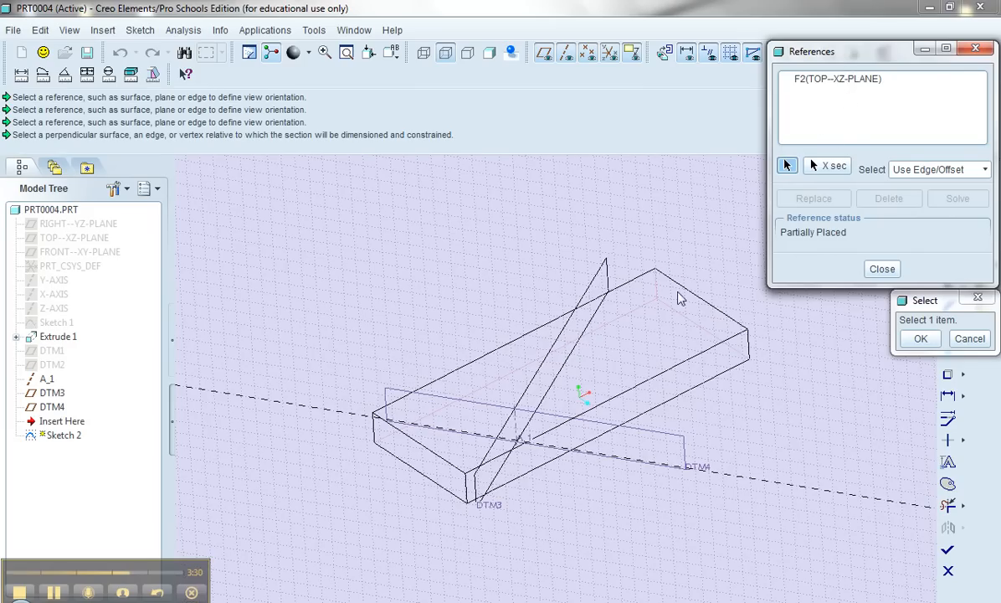
- Add the block's end surface and axis A_1 as sketch references and close the list
click(881, 268)
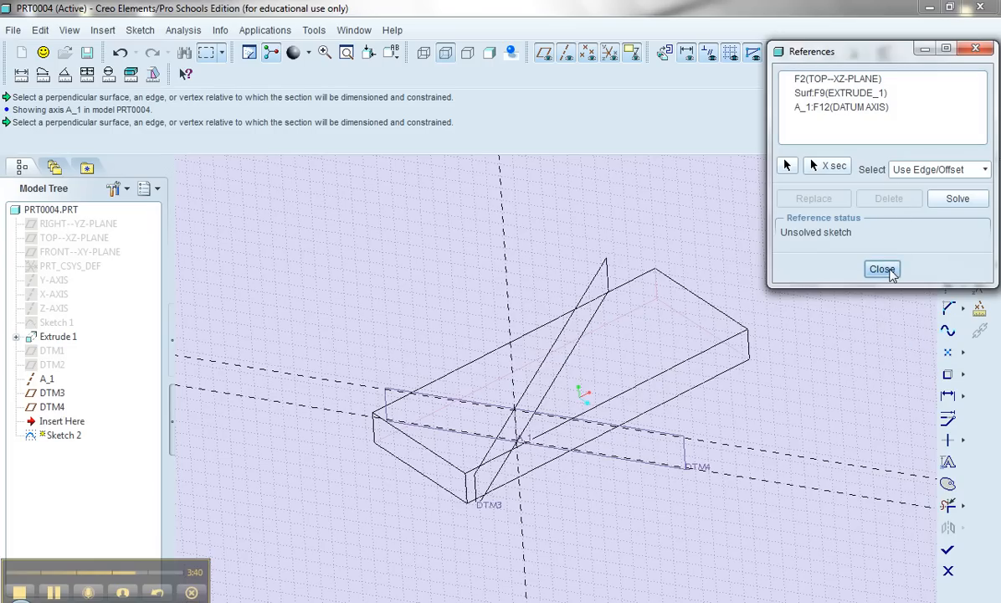
click(882, 268)
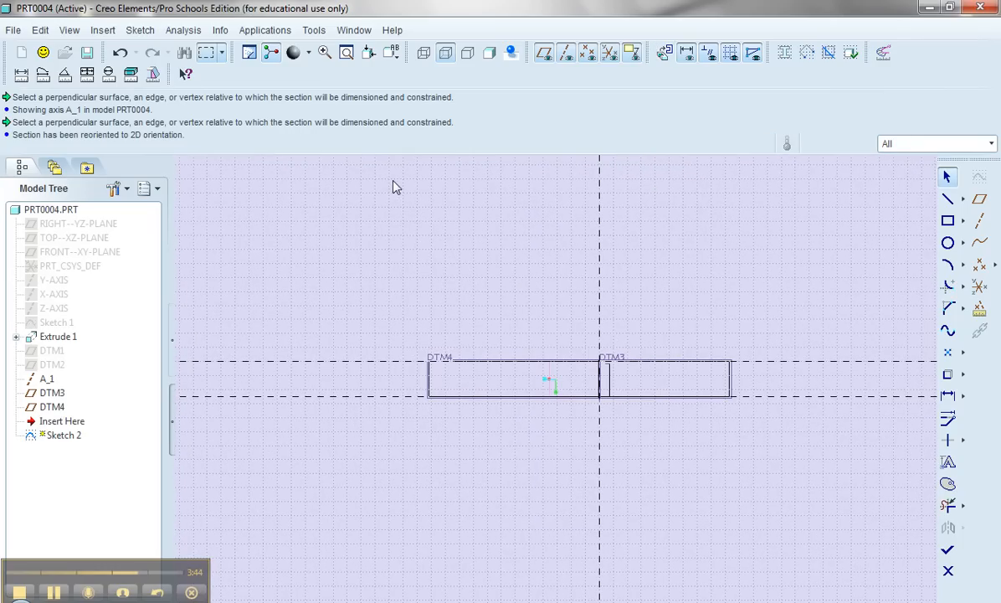
mouse_move(534, 256)
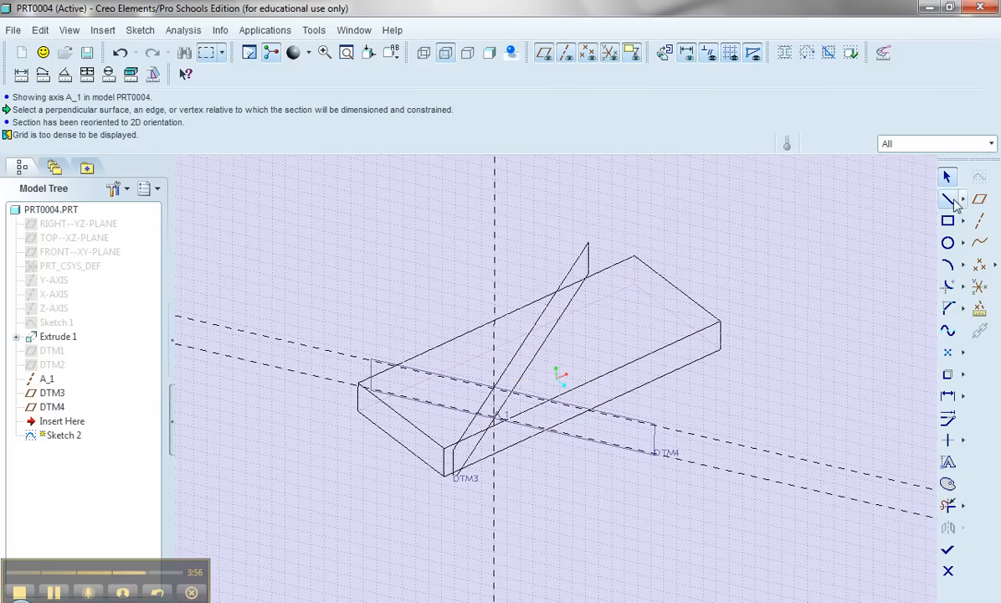
- Sketch a rectangle as Sketch 2 and start extruding it 42.50 deep
click(948, 221)
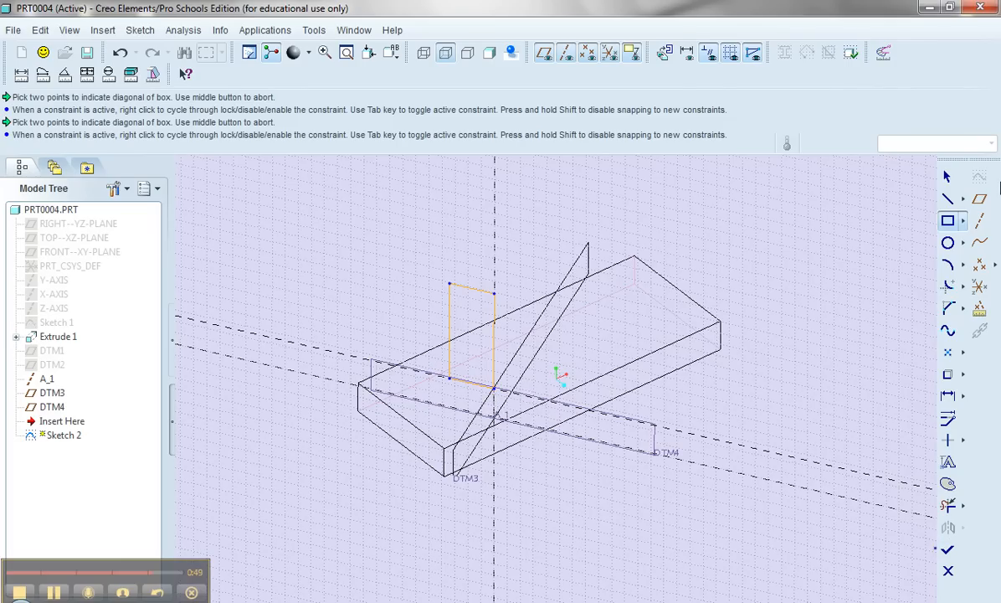
mouse_move(949, 197)
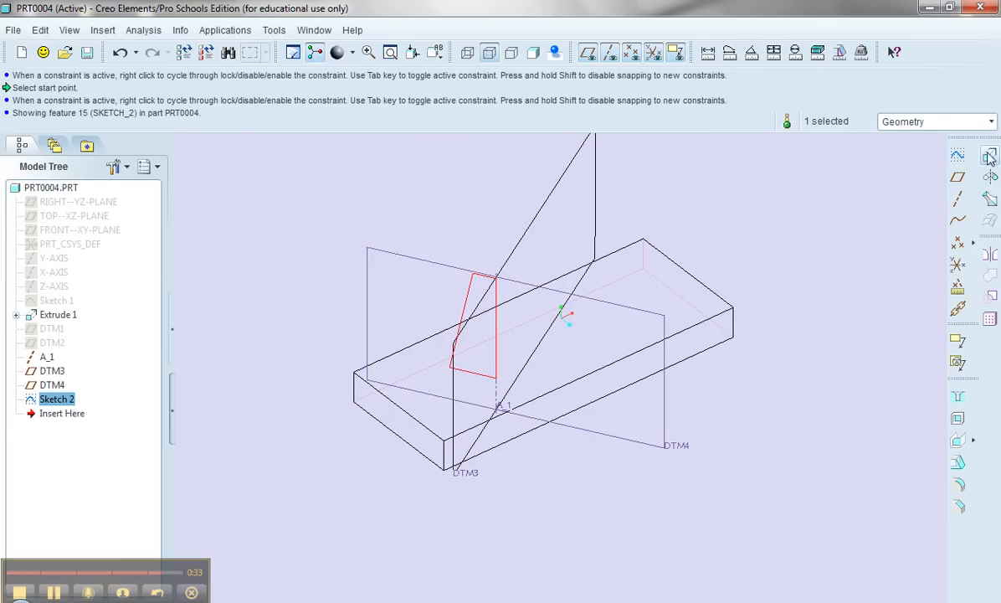
click(987, 155)
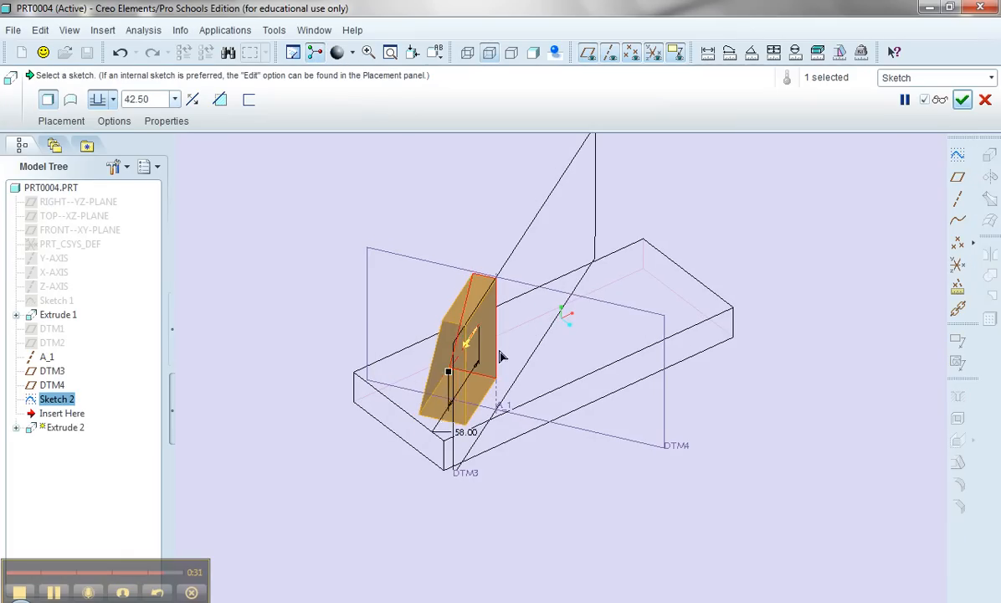